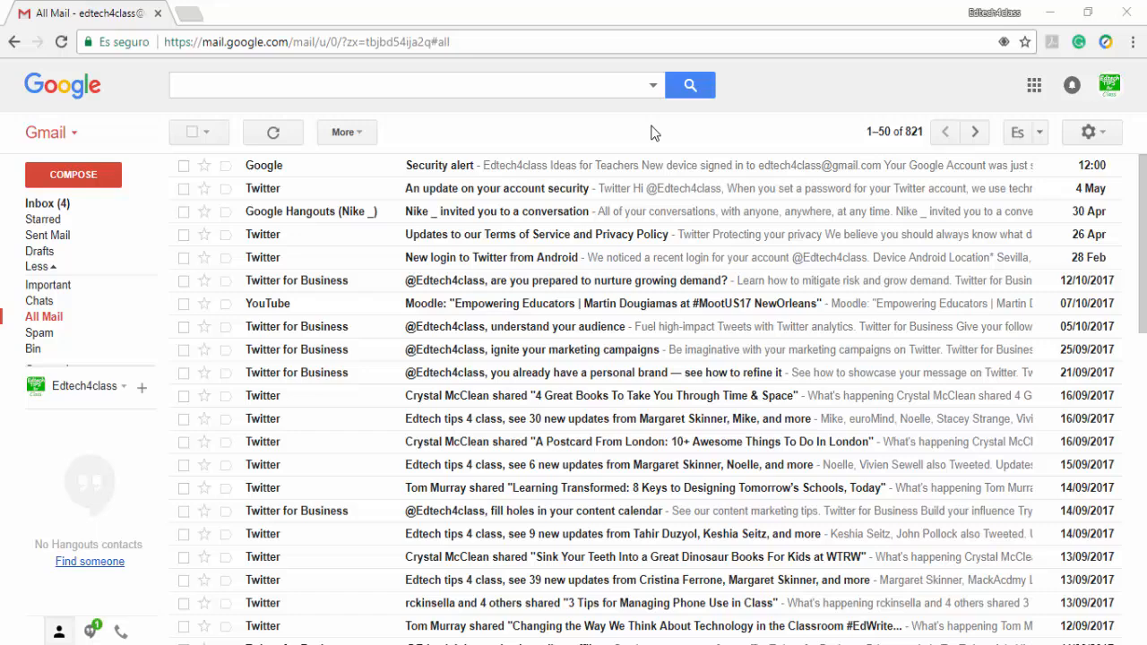
pyautogui.moveTo(643, 133)
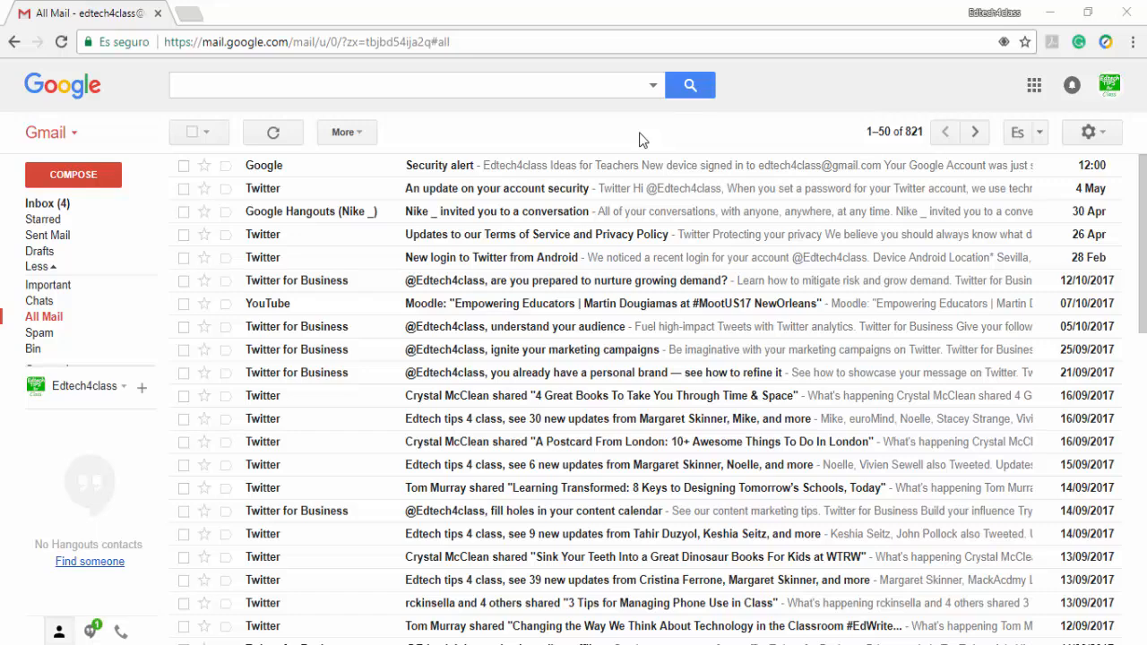
pyautogui.moveTo(616, 143)
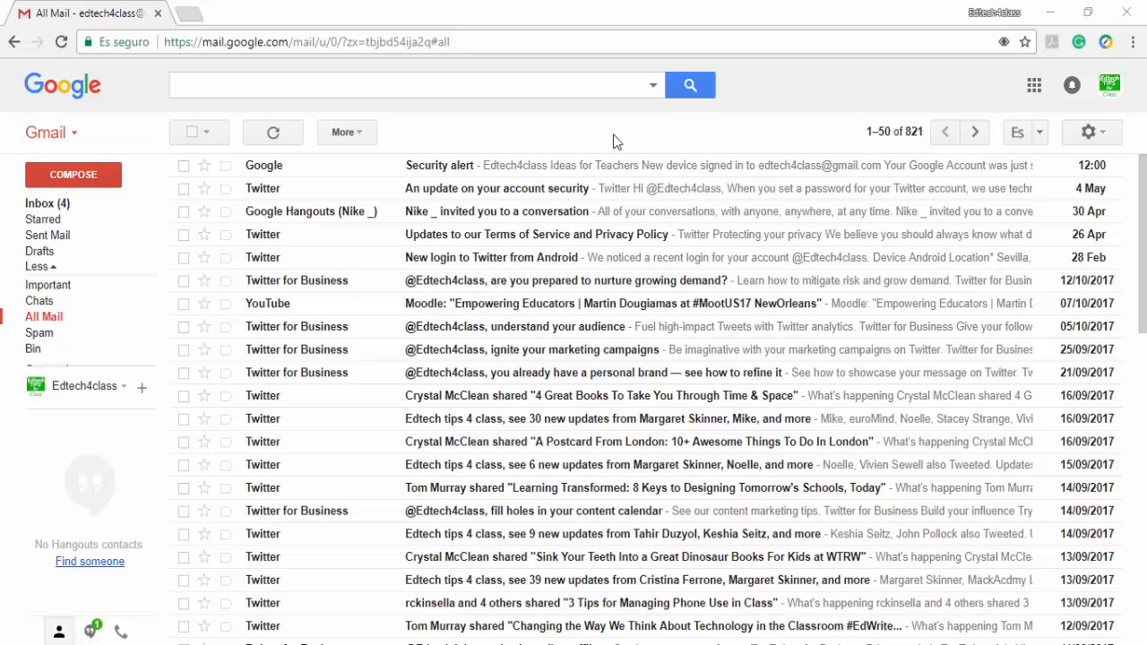
pyautogui.moveTo(648, 138)
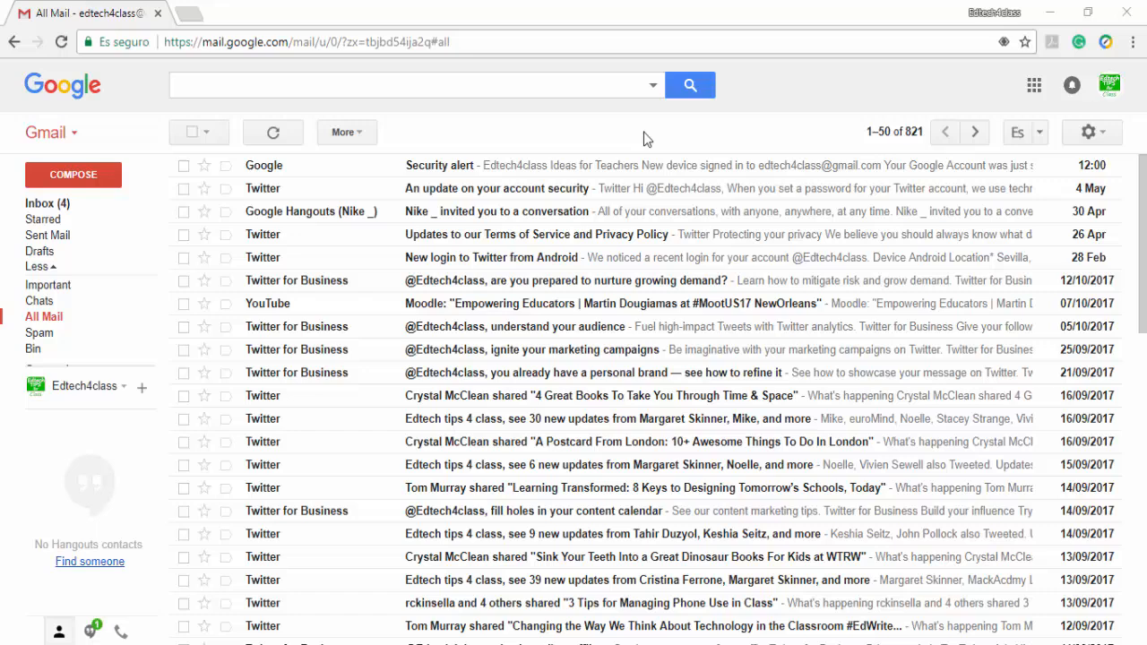
pyautogui.moveTo(811, 133)
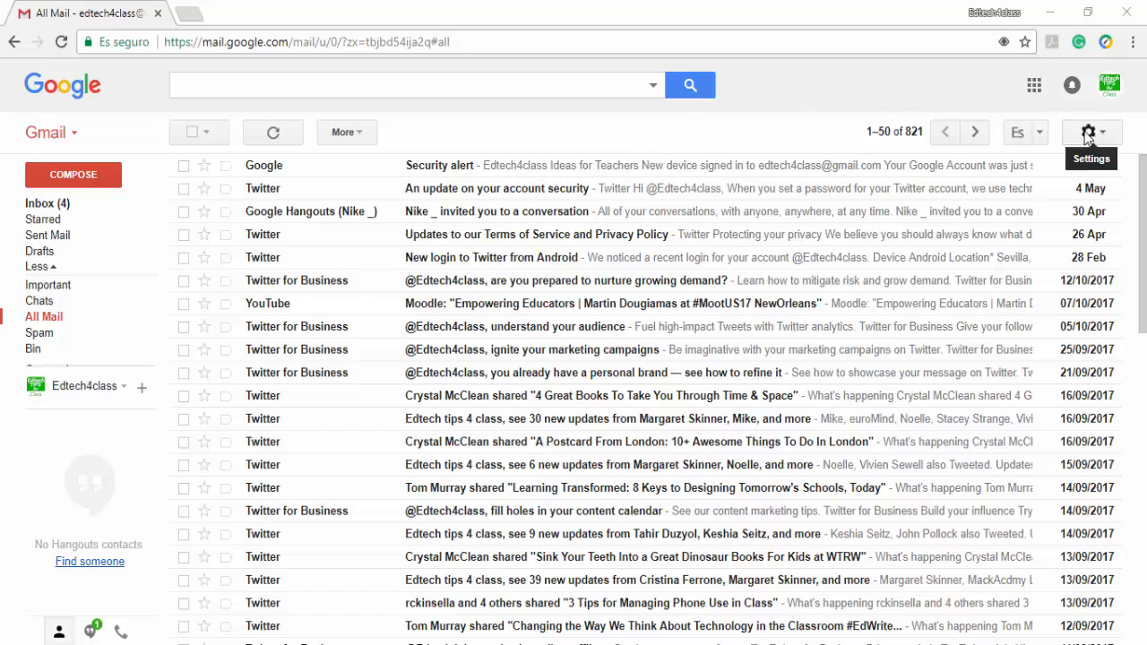
# - Open the Settings gear menu to try the new Gmail interface
pyautogui.click(1090, 131)
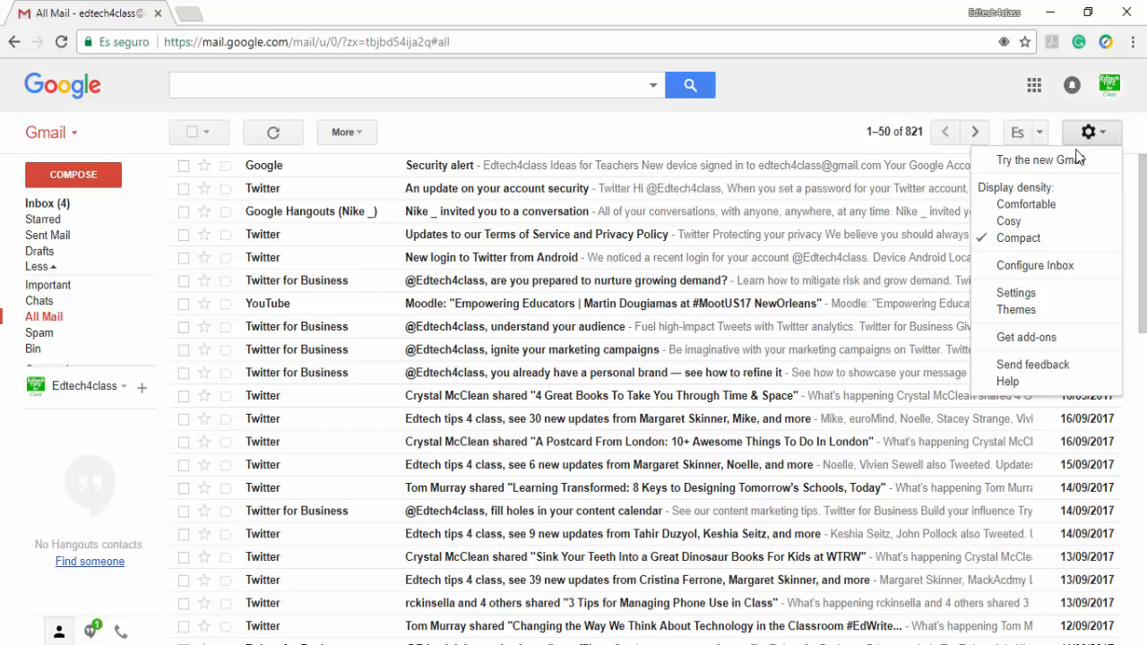
pyautogui.moveTo(1048, 159)
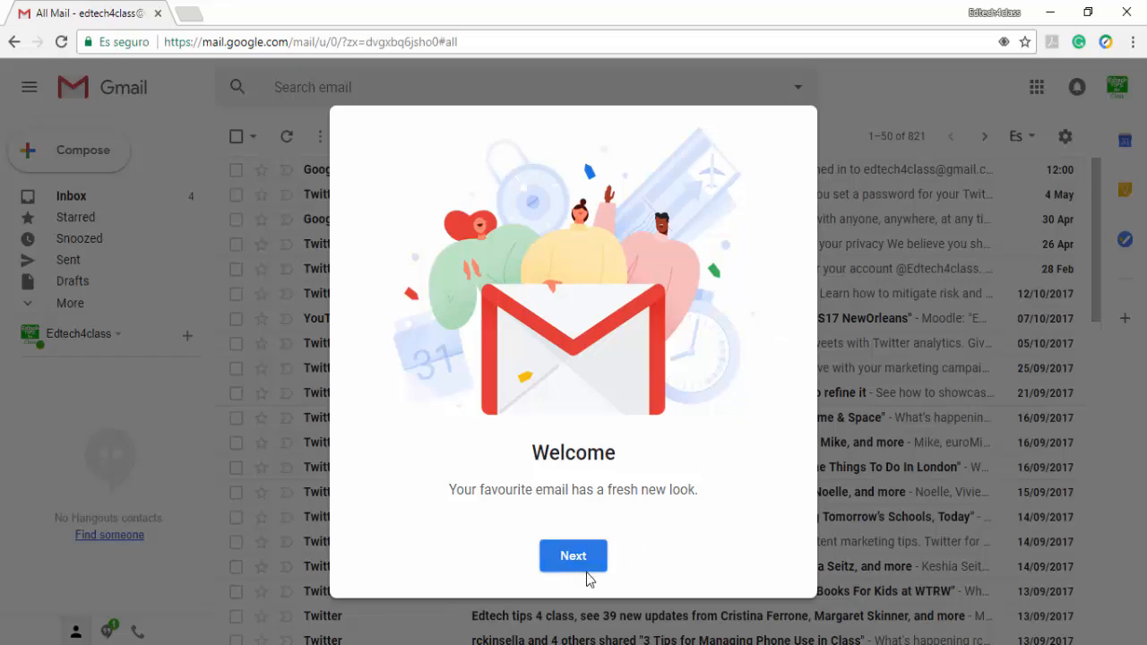
# - Pass the welcome message, choose the Compact view density, and confirm with OK
pyautogui.click(572, 556)
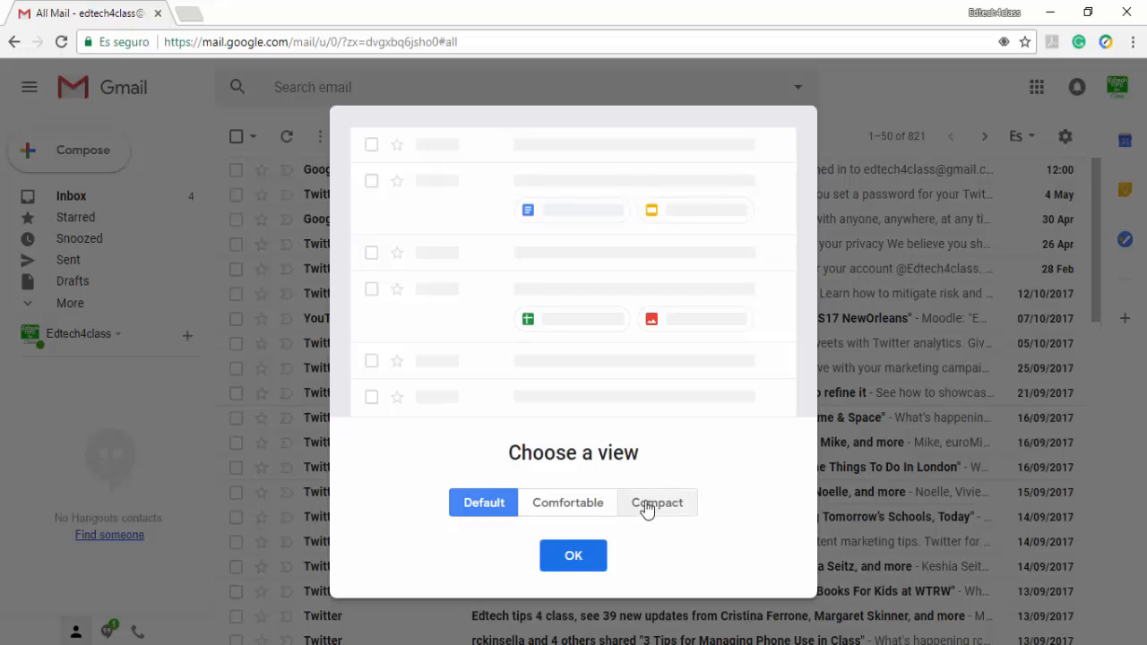
pyautogui.click(656, 502)
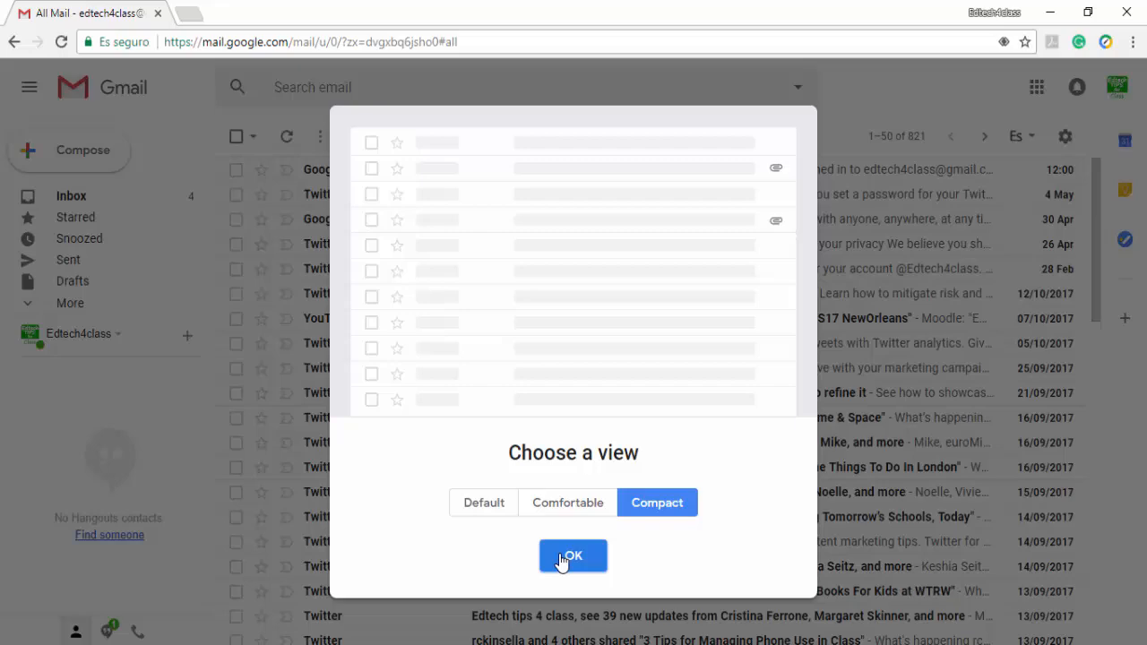
pyautogui.click(573, 555)
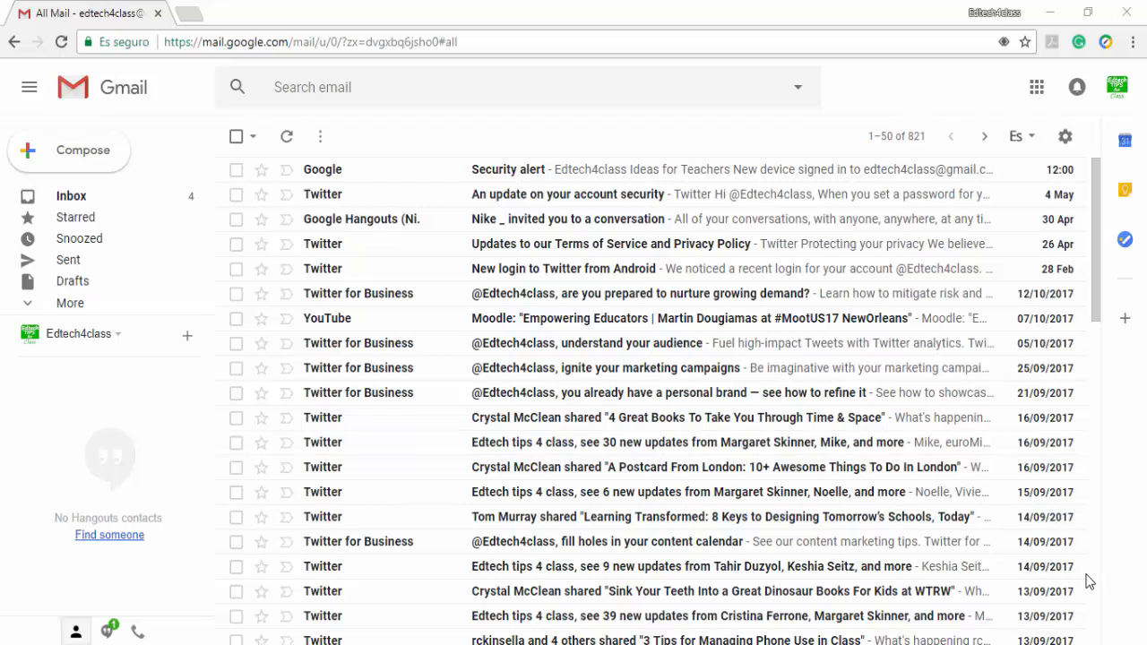
pyautogui.moveTo(1085, 578)
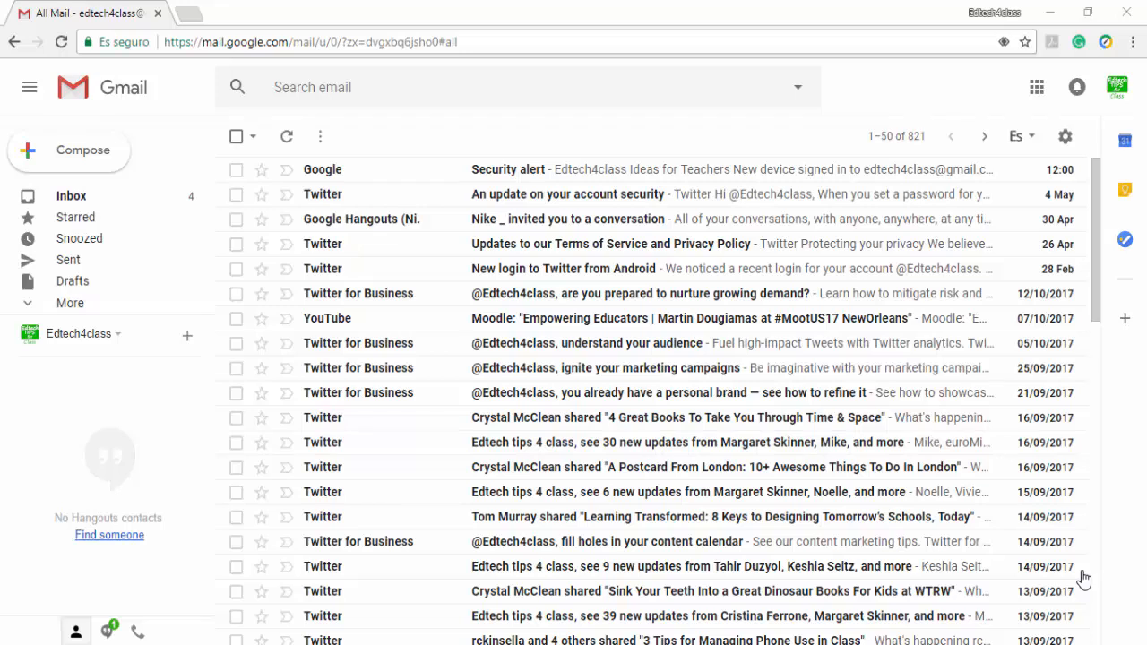